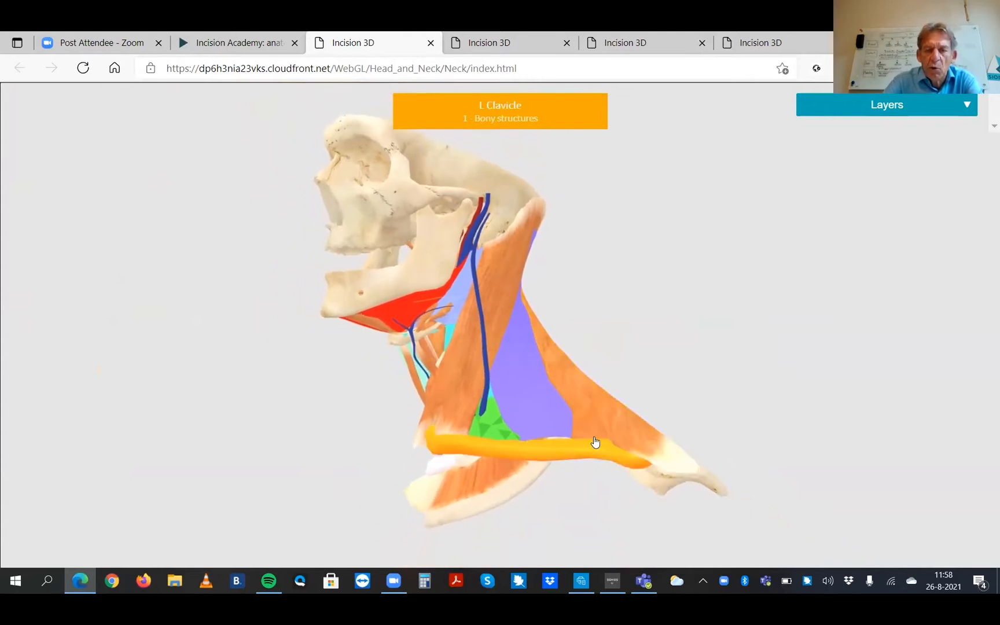
Step: Identify the trapezius, rotate the neck model, then expand the anatomy layer list
{"action": "left_click", "coordinate": [592, 439]}
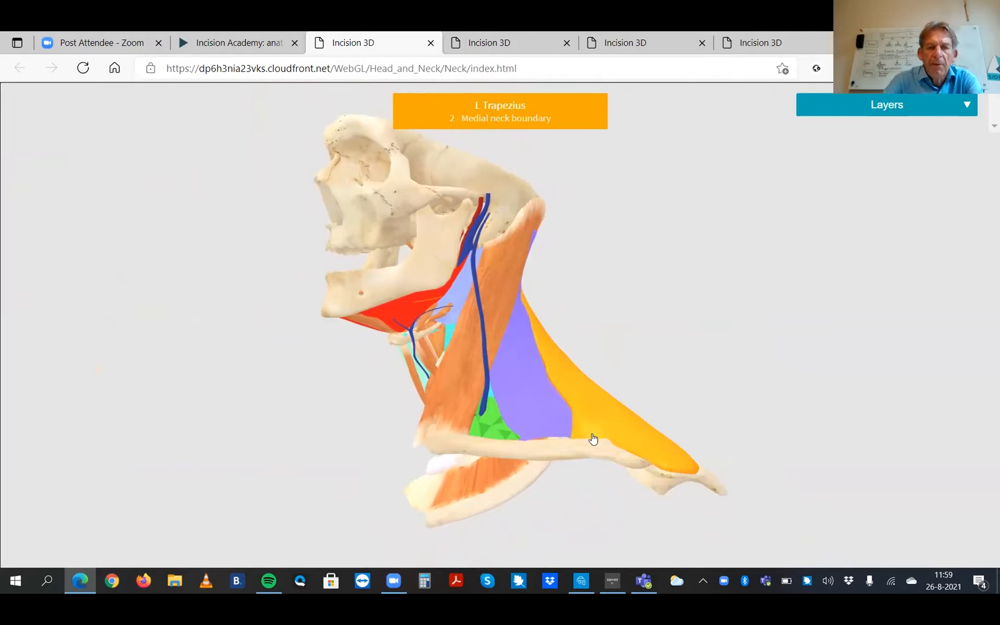
{"action": "left_click_drag", "start_coordinate": [592, 438], "coordinate": [606, 418]}
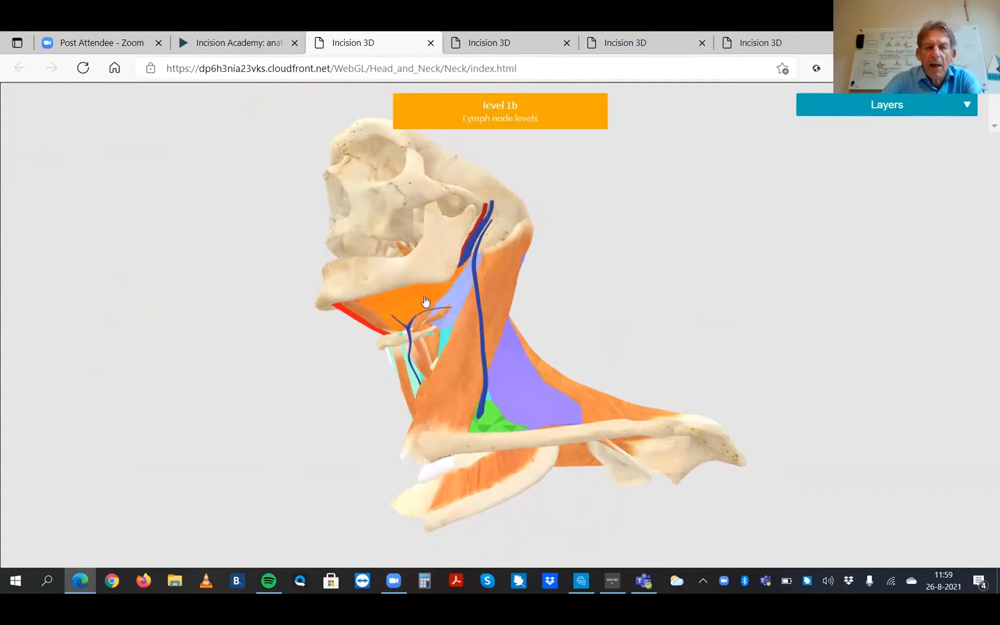
{"action": "left_click", "coordinate": [424, 309]}
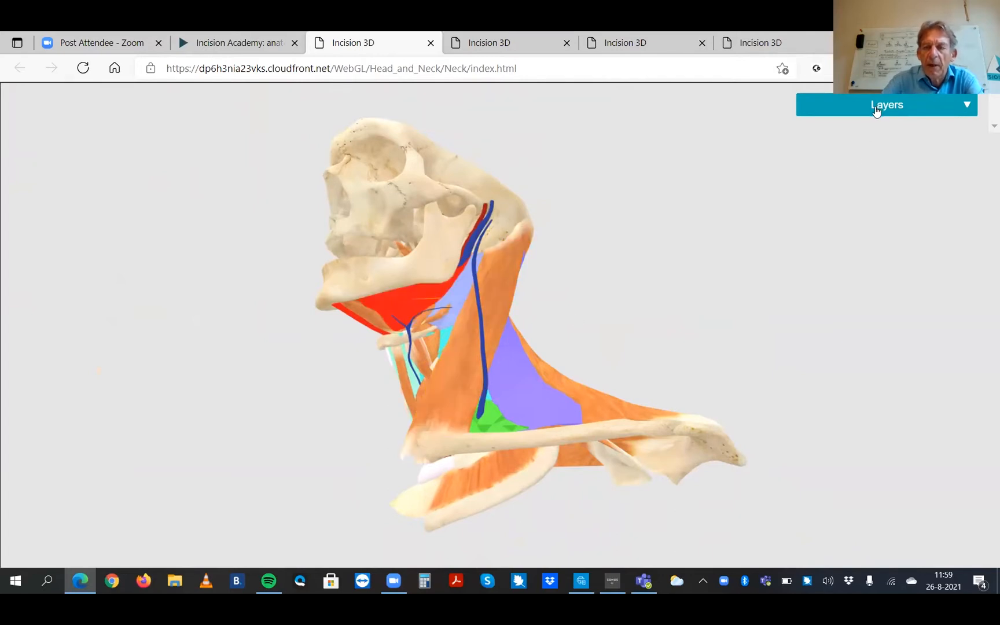
{"action": "left_click", "coordinate": [886, 105]}
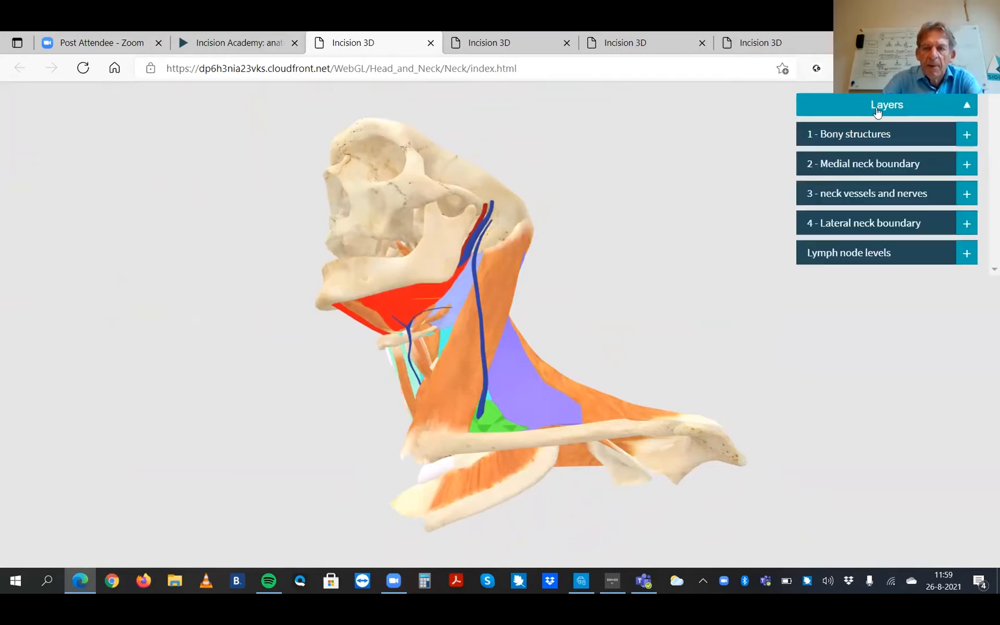
{"action": "left_click", "coordinate": [440, 279]}
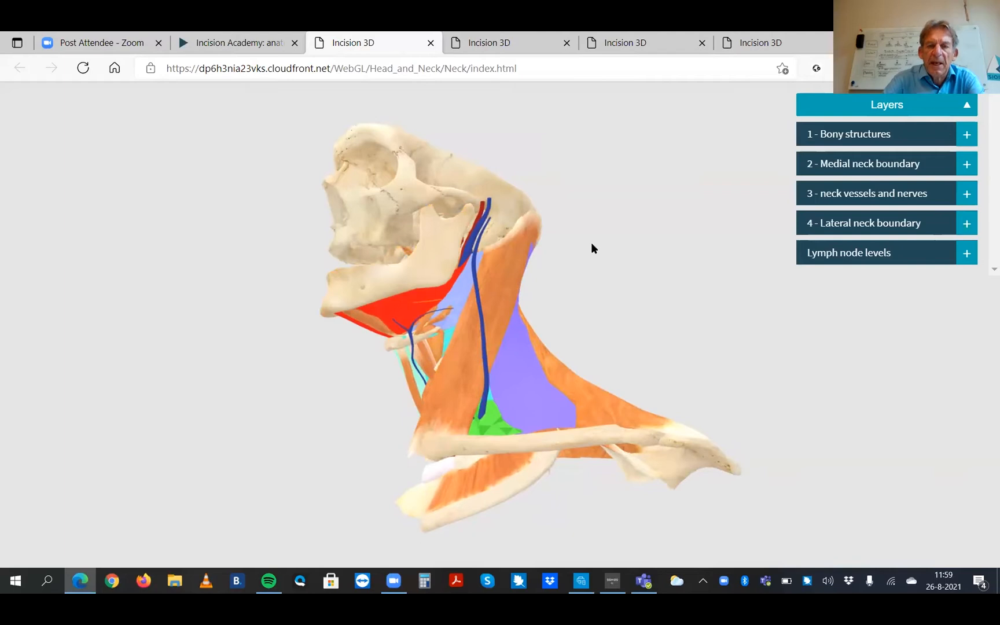
{"action": "mouse_move", "coordinate": [840, 231]}
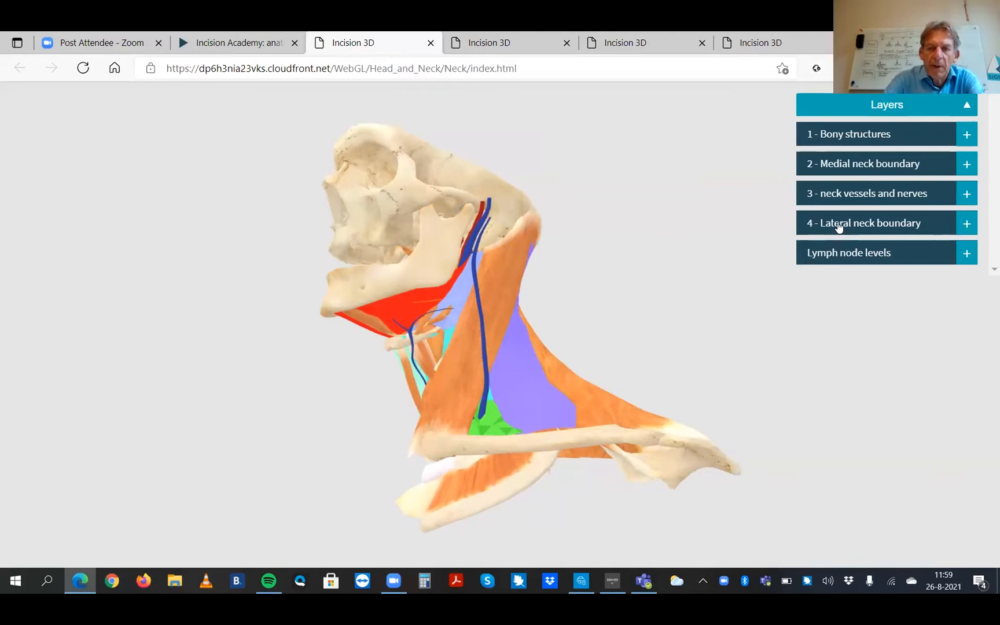
Step: Hide '4 - Lateral neck boundary', identify level 5a, then hide 'Lymph node levels'
{"action": "left_click", "coordinate": [868, 223]}
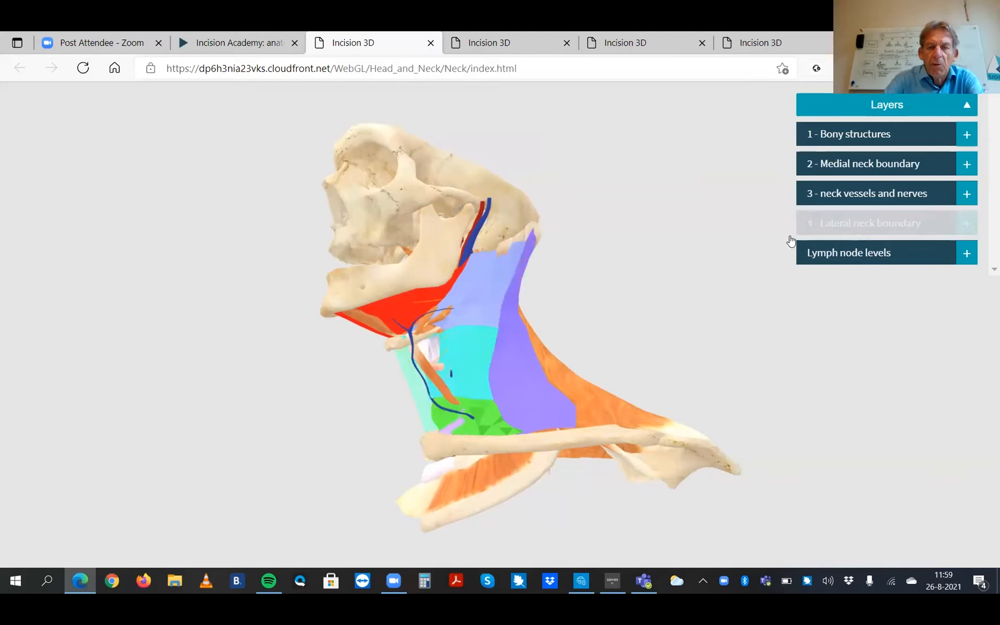
{"action": "left_click", "coordinate": [414, 301]}
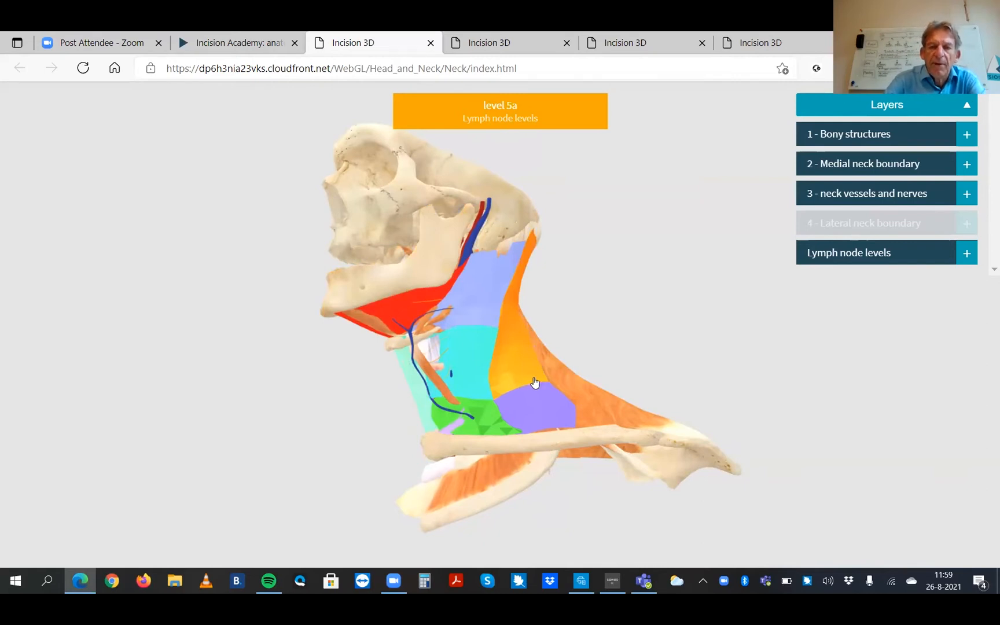
{"action": "left_click", "coordinate": [529, 376]}
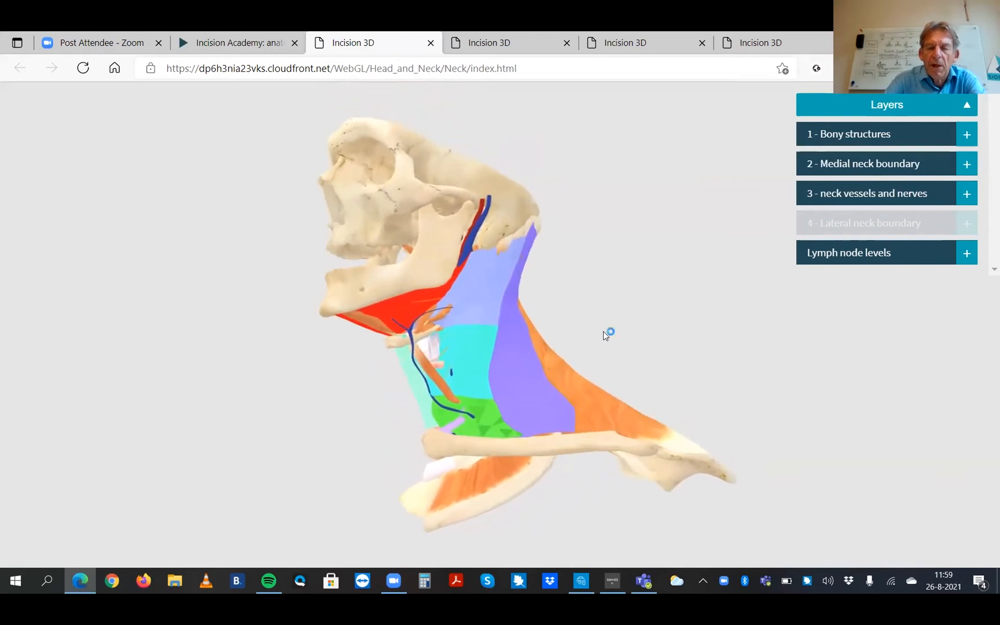
{"action": "left_click", "coordinate": [459, 347]}
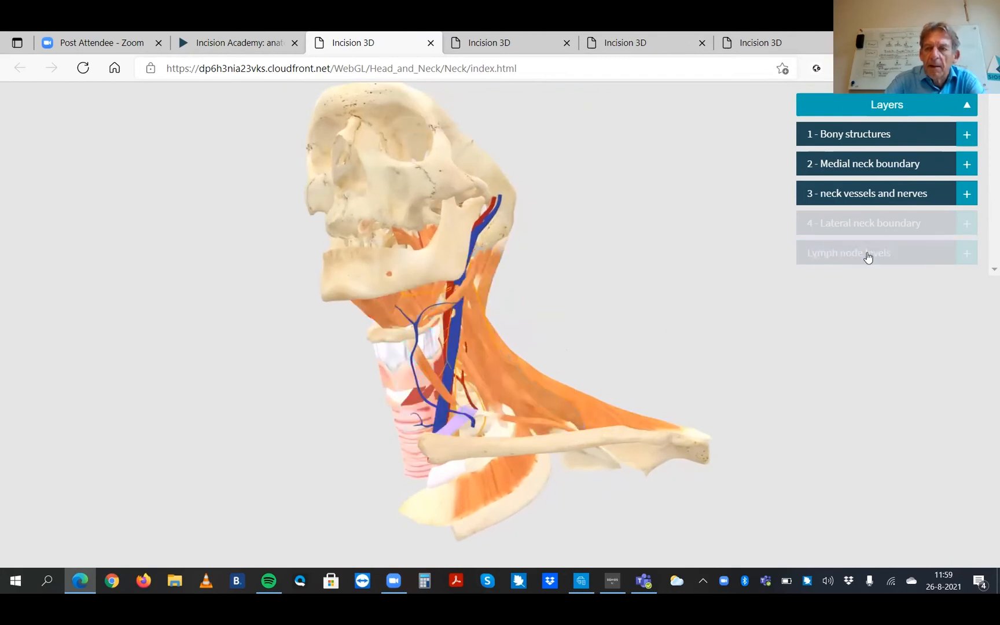
Step: Re-show lymph node levels and hide levels 6, 3, 2b, 1b, 4, 1a and 2a
{"action": "left_click", "coordinate": [848, 252]}
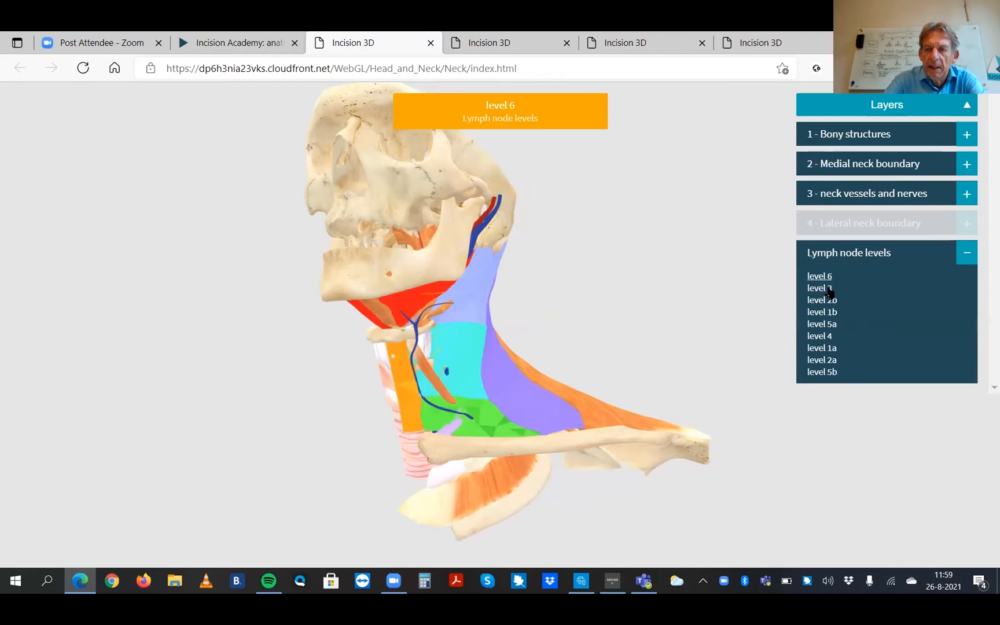
{"action": "left_click", "coordinate": [823, 312]}
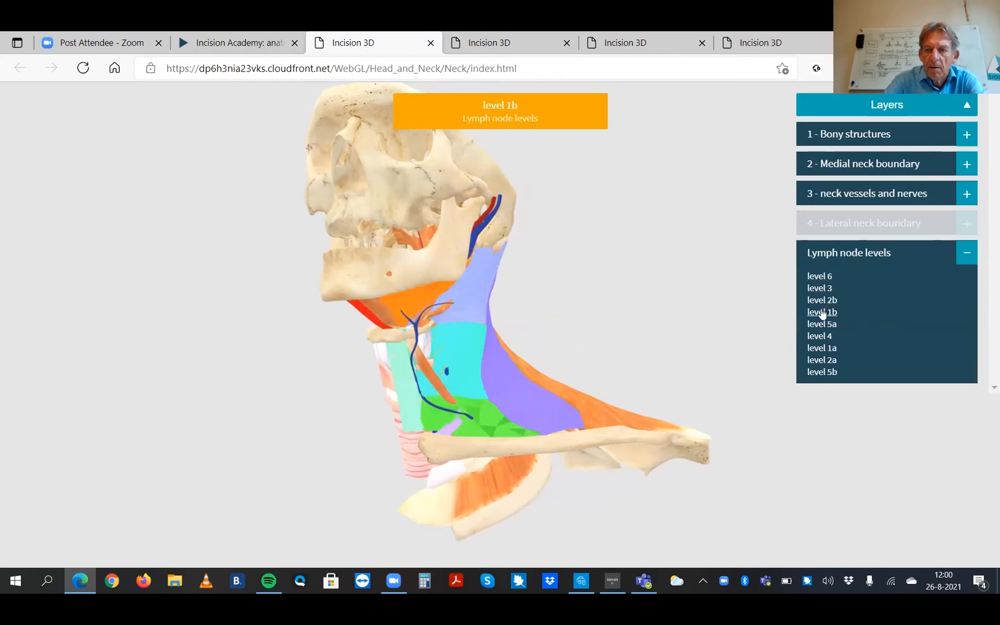
{"action": "left_click", "coordinate": [820, 287]}
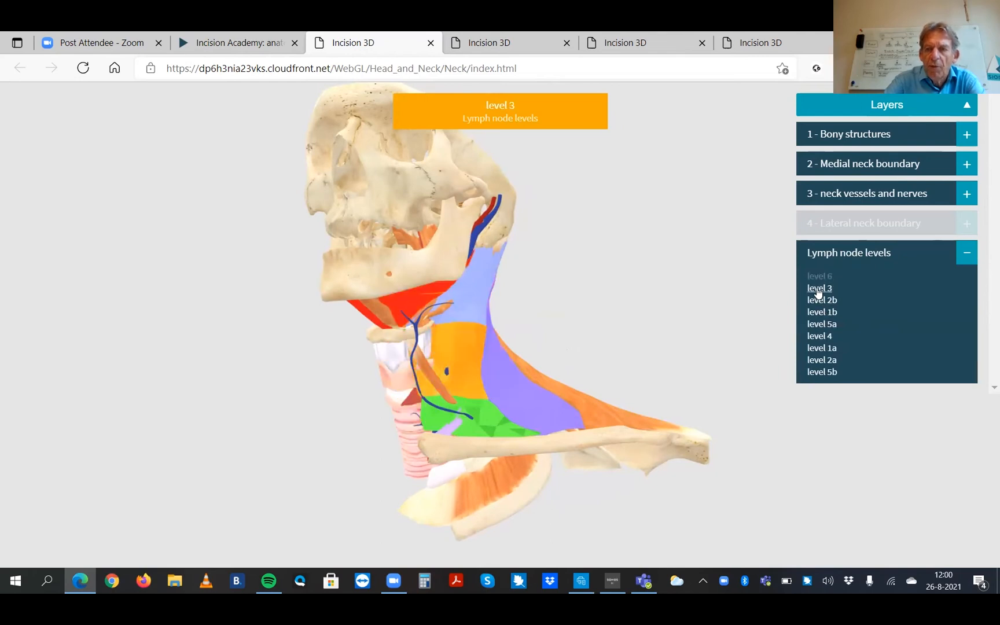
{"action": "left_click", "coordinate": [823, 312]}
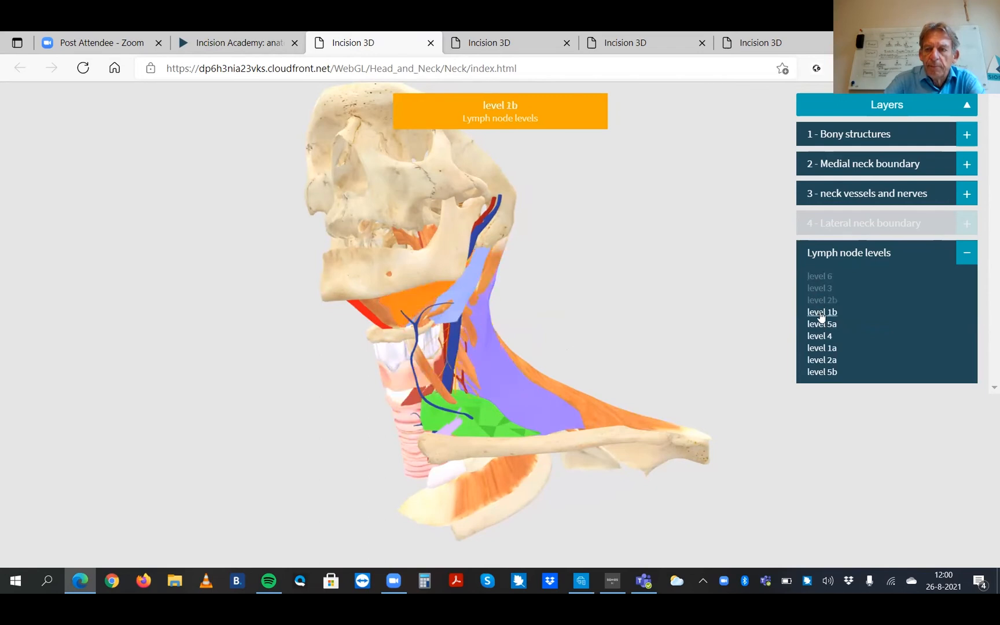
{"action": "left_click", "coordinate": [822, 360]}
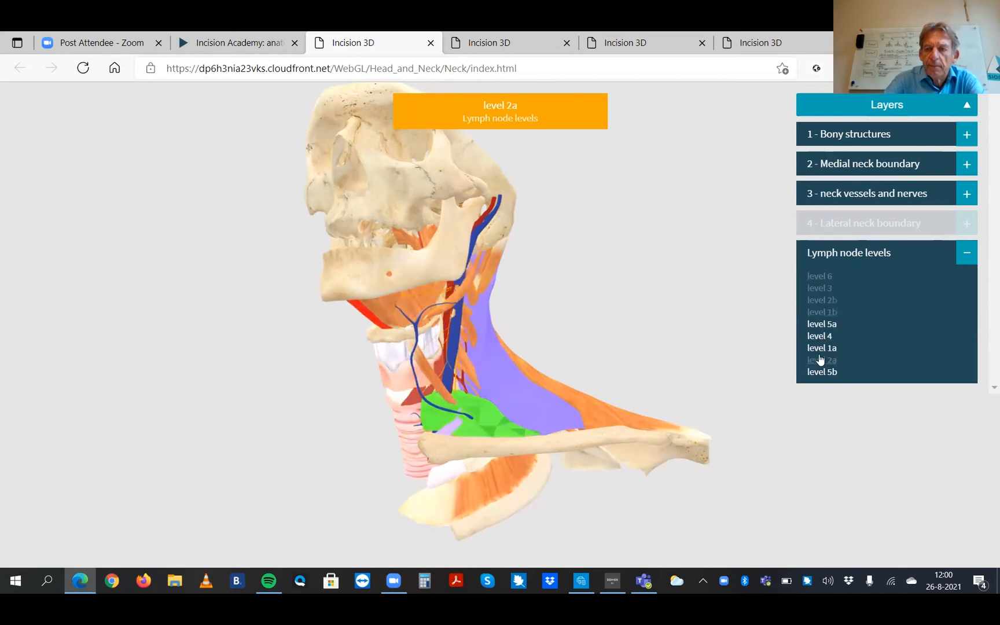
{"action": "left_click", "coordinate": [823, 360]}
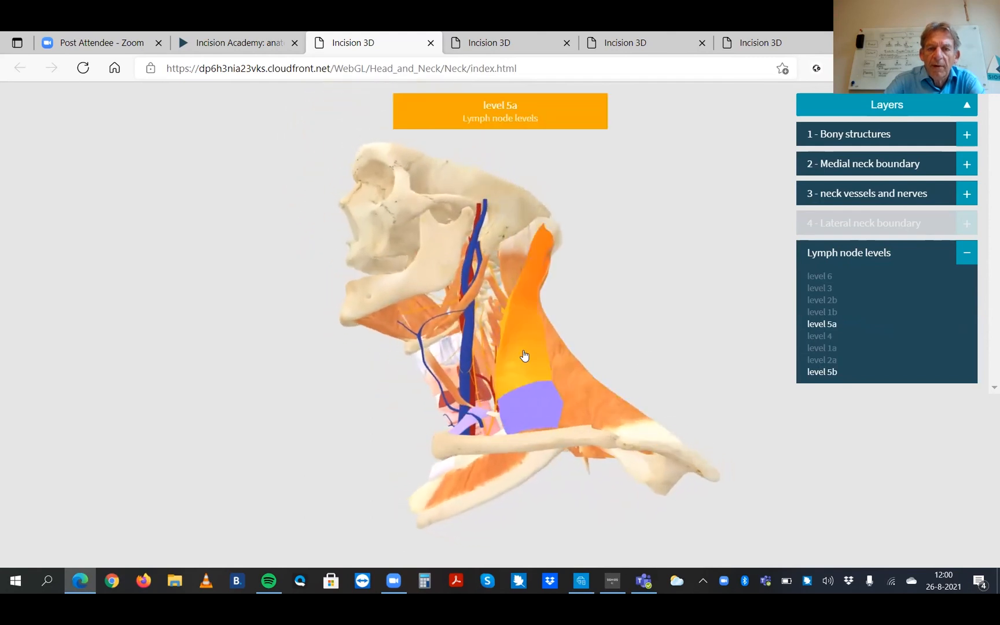
Step: Identify level 5b, show the lateral neck boundary, and re-enable levels 6, 3, 2b, 1b
{"action": "left_click", "coordinate": [524, 404]}
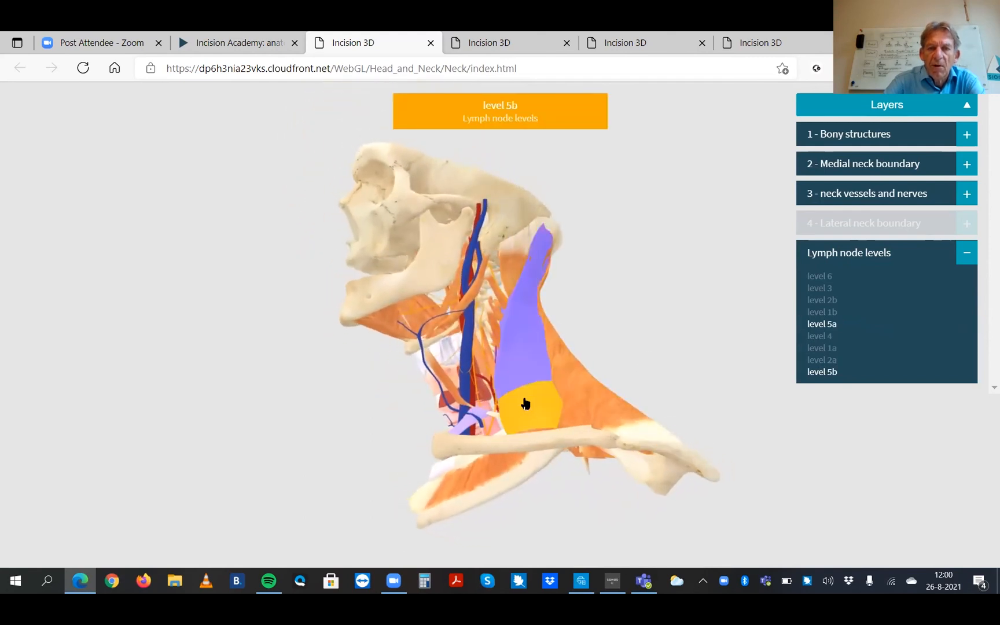
{"action": "left_click", "coordinate": [524, 405]}
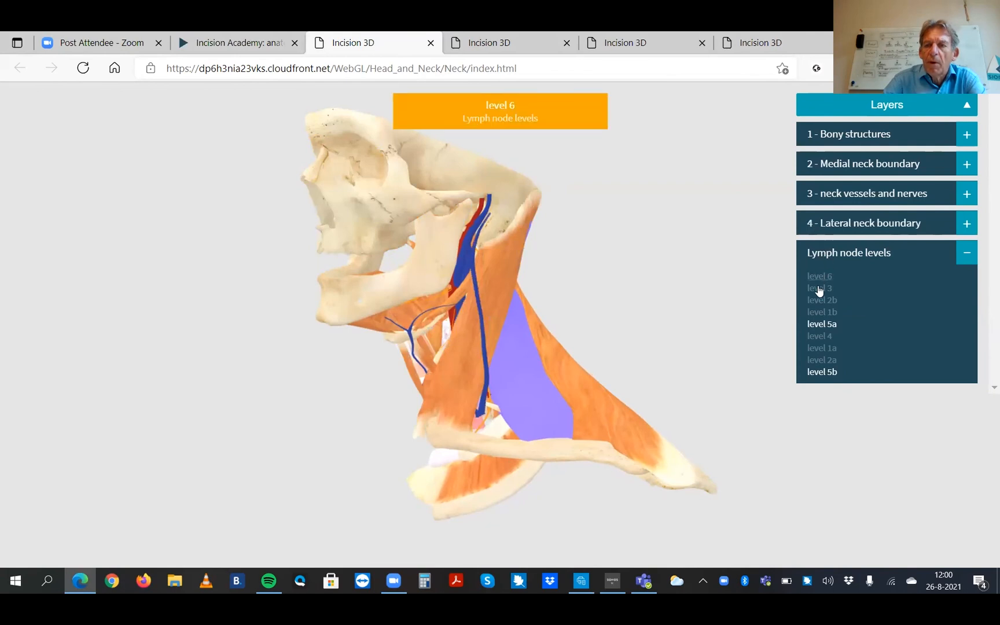
{"action": "left_click", "coordinate": [819, 336]}
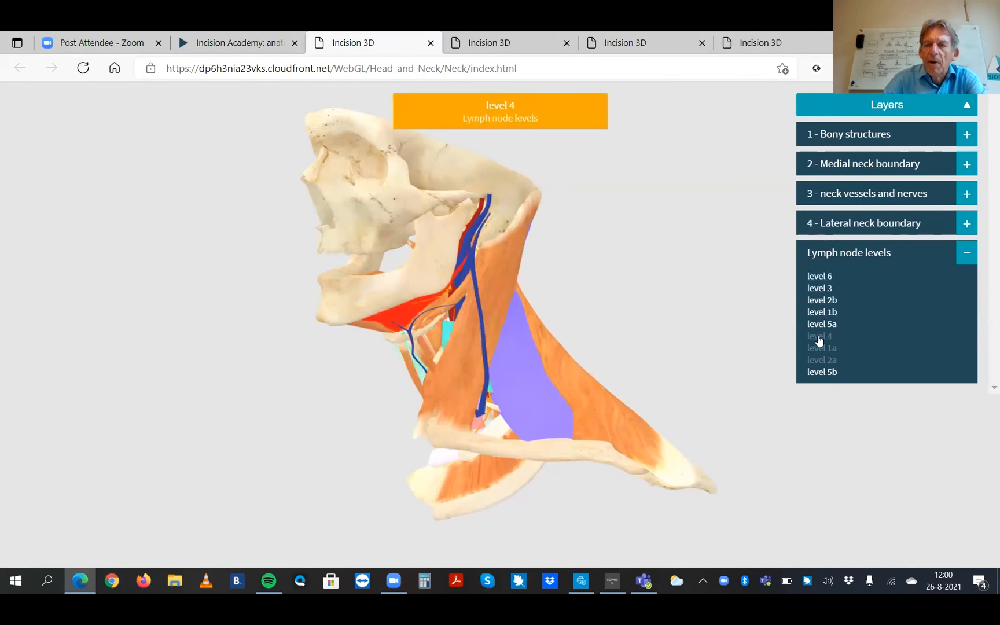